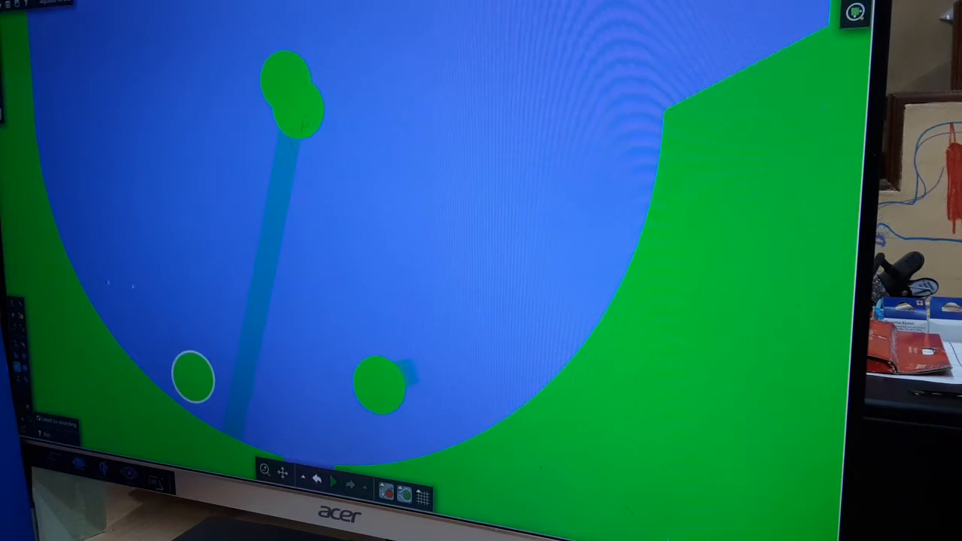
Inspect an arena object while the green and pink marbles collide
{"action": "right_click", "coordinate": [378, 379]}
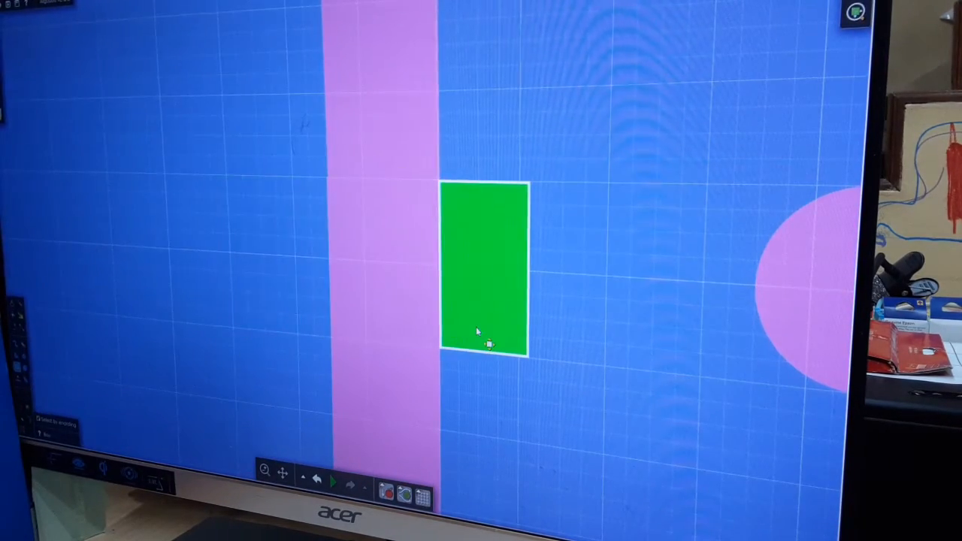
Select the Pink team's health bar and begin editing its 21/20 counter text
{"action": "left_click", "coordinate": [340, 475]}
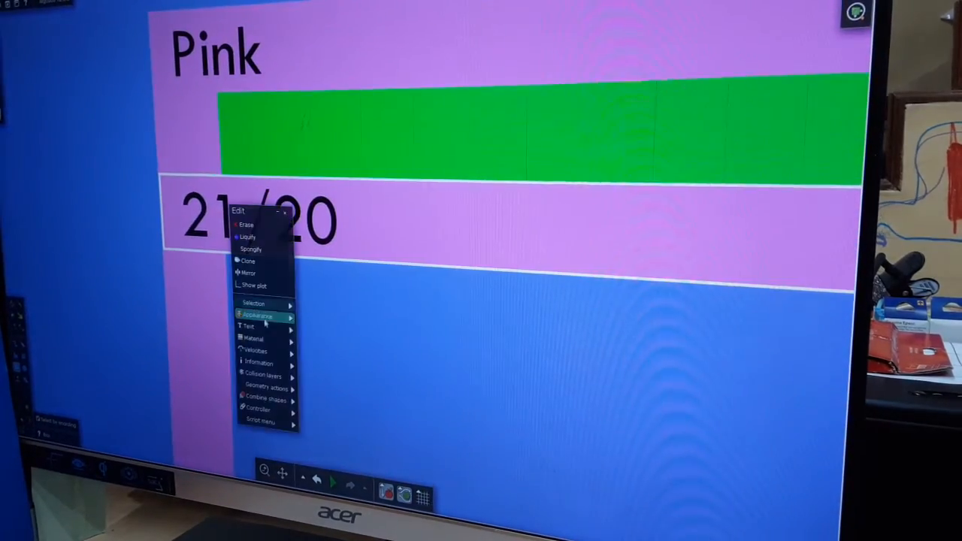
{"action": "left_click", "coordinate": [248, 322]}
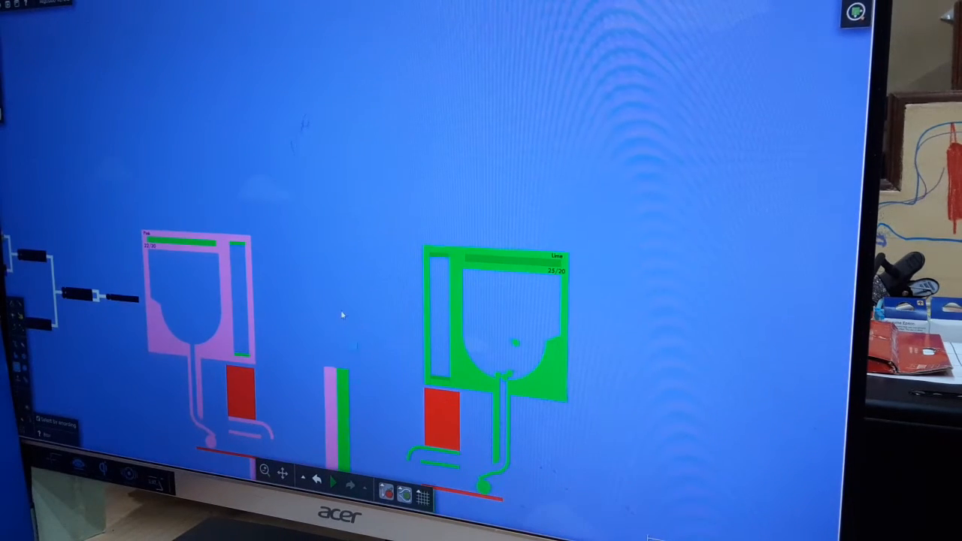
Edit the Pink HP counter to 18/20 and shorten its green bar to match
{"action": "left_click", "coordinate": [343, 476]}
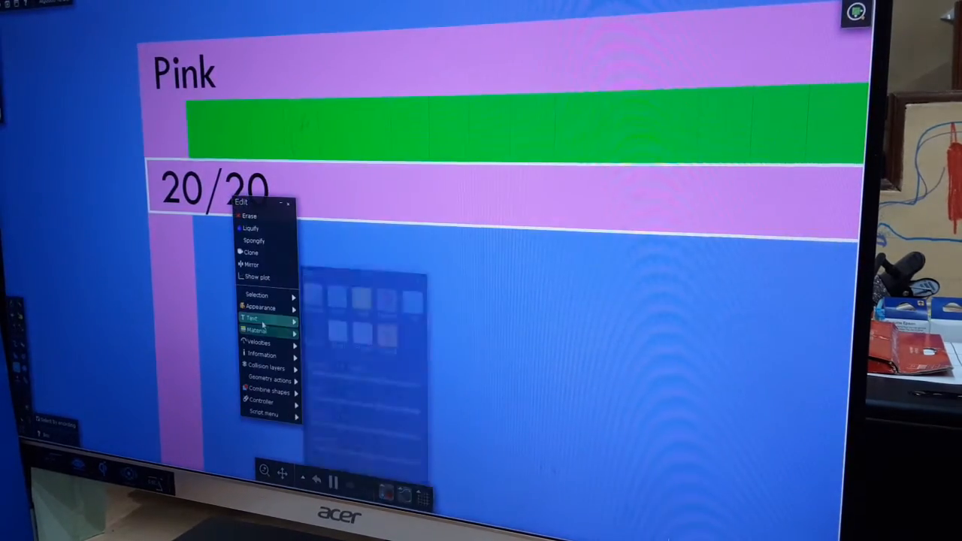
{"action": "left_click", "coordinate": [250, 320]}
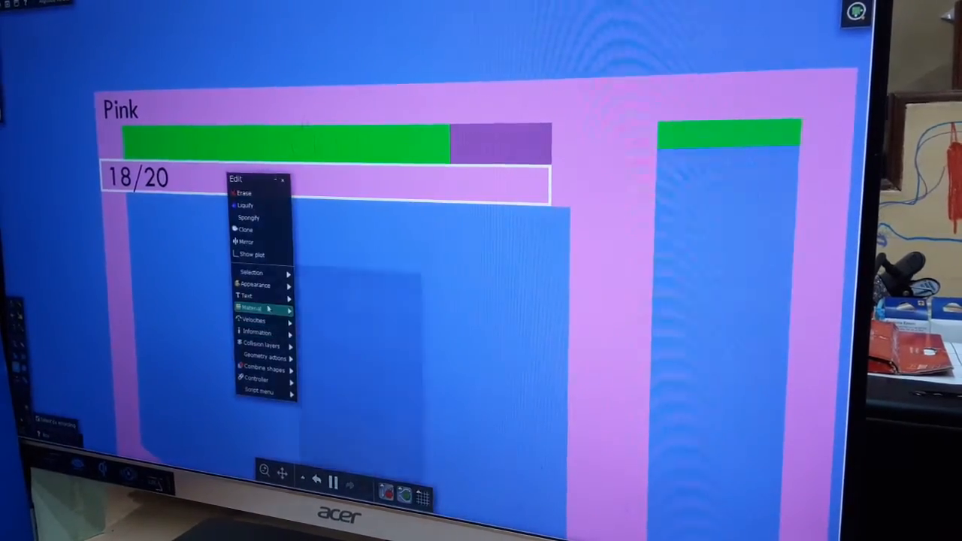
{"action": "left_click", "coordinate": [247, 296]}
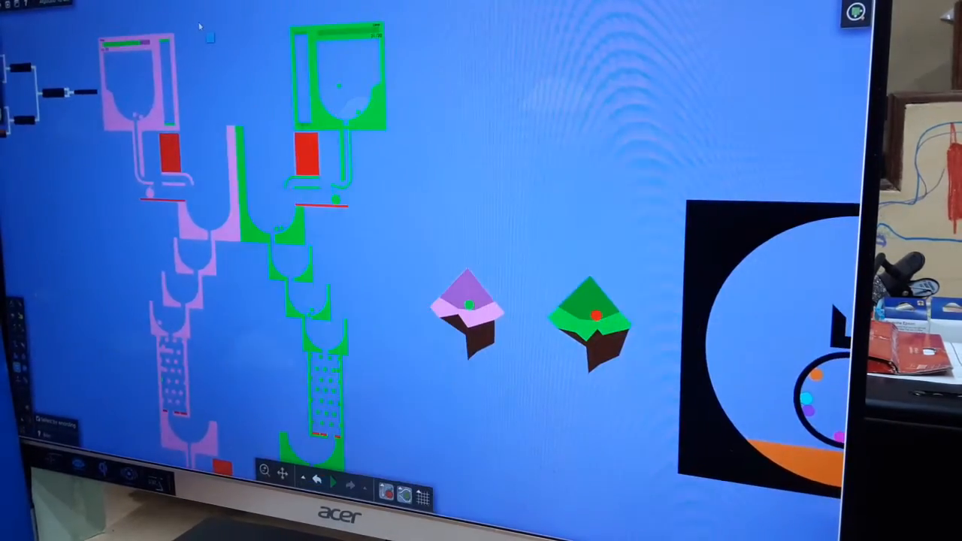
Navigate from the full two-machine overview to the Lime team's HP bar
{"action": "left_click", "coordinate": [334, 476]}
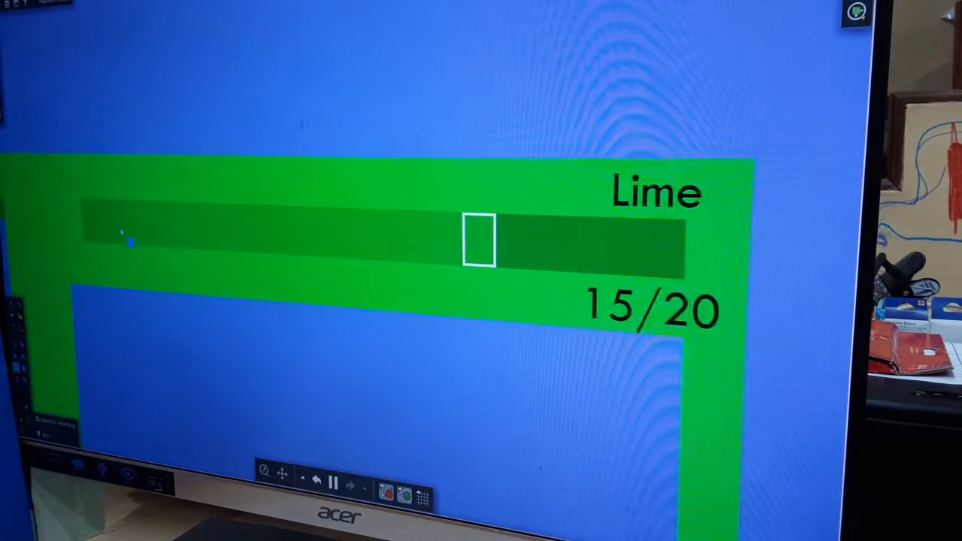
Shorten the Lime health bar and edit its counter text to read 15/20
{"action": "left_click_drag", "start_coordinate": [478, 240], "coordinate": [242, 226]}
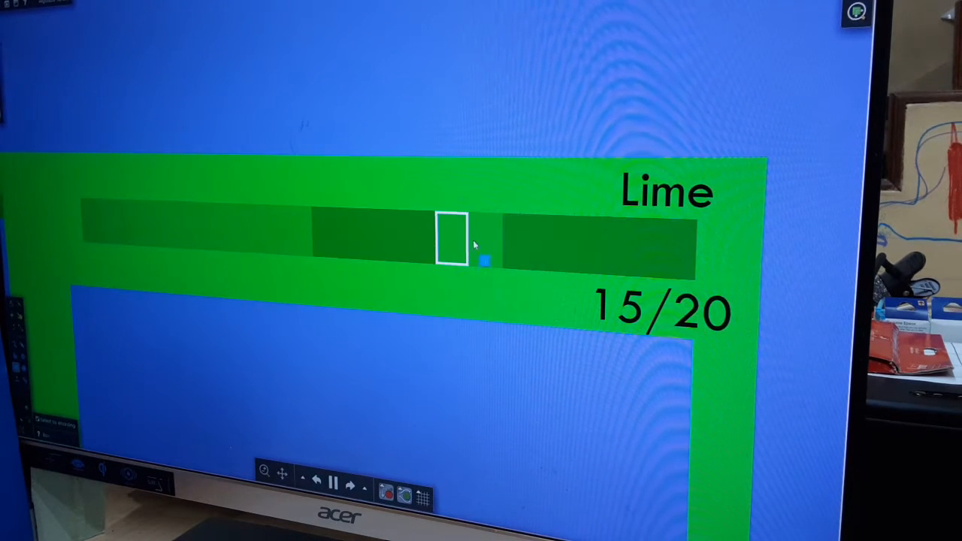
{"action": "right_click", "coordinate": [478, 243]}
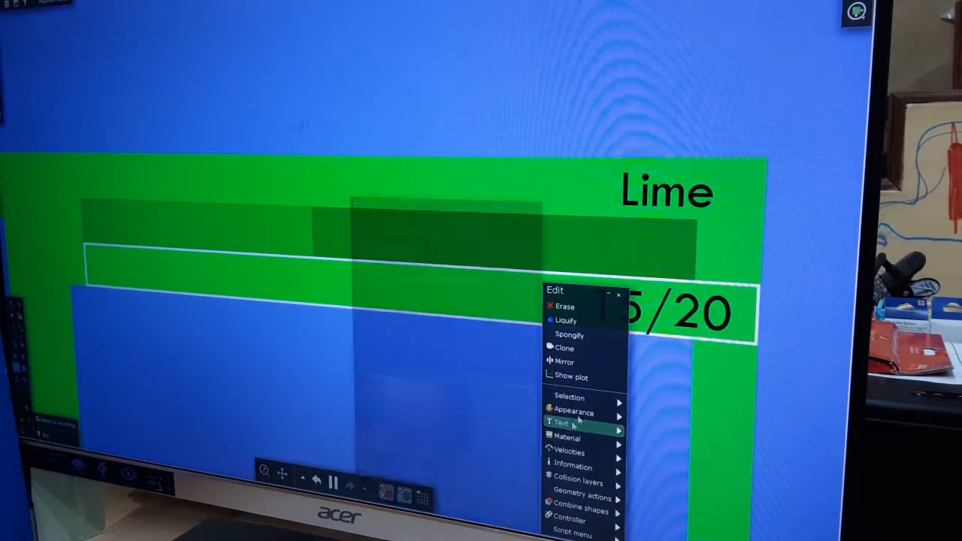
{"action": "left_click", "coordinate": [565, 421]}
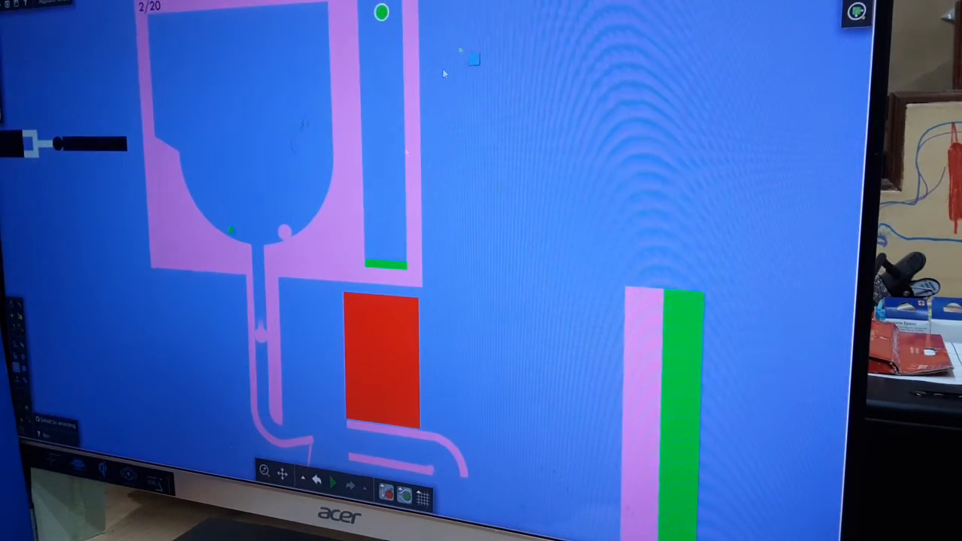
Play the scene so the marble wheel spins beside the colour power-up chart
{"action": "left_click", "coordinate": [336, 479]}
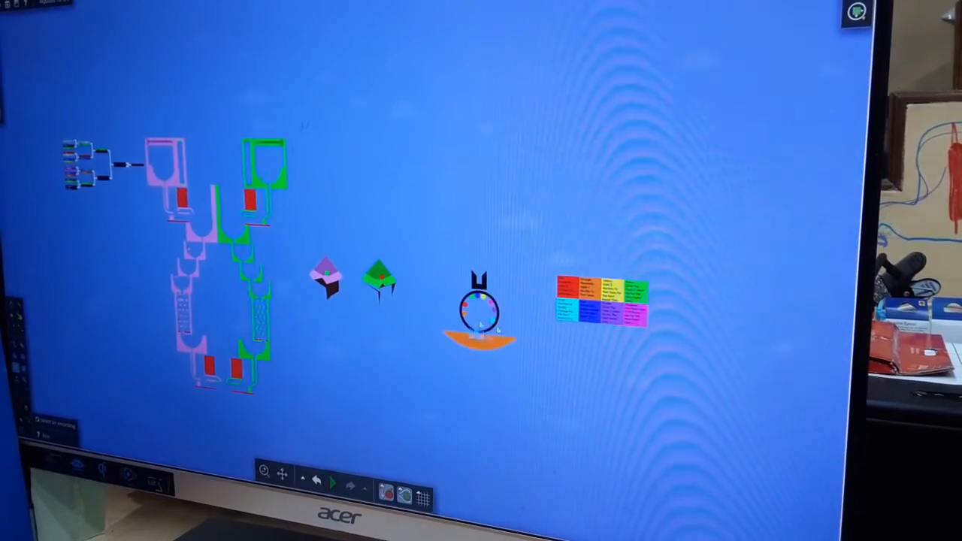
{"action": "left_click", "coordinate": [339, 479]}
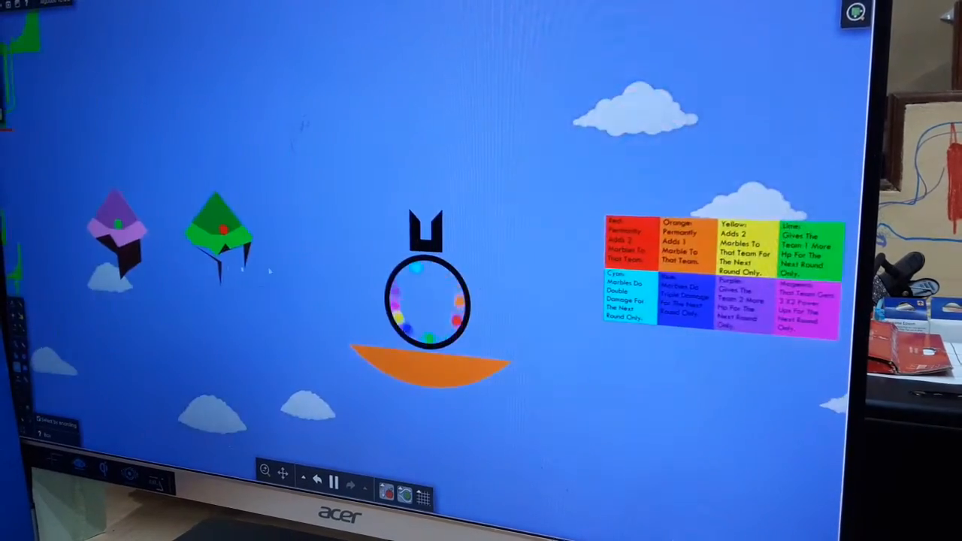